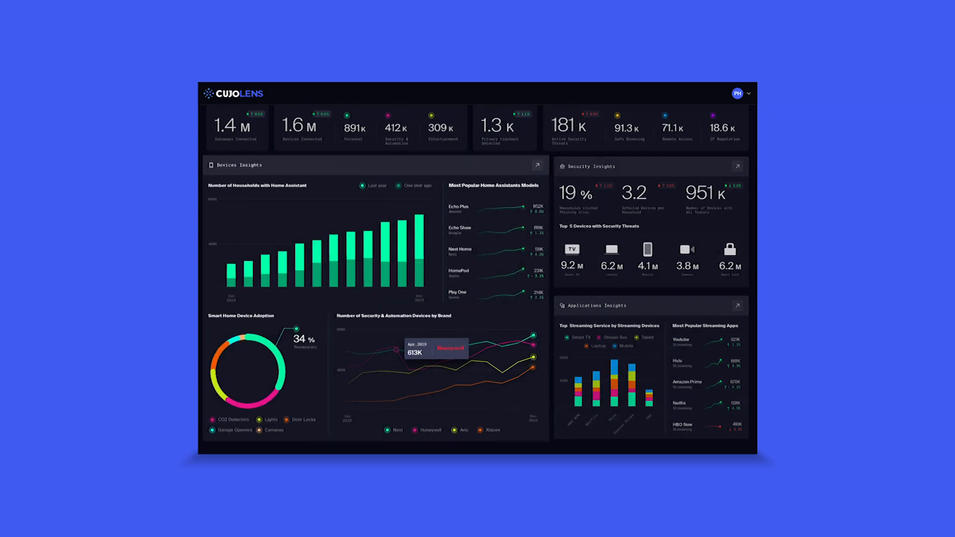
- Open the AVG. Number per Household by Device Category card from Devices Insights
left_click(539, 165)
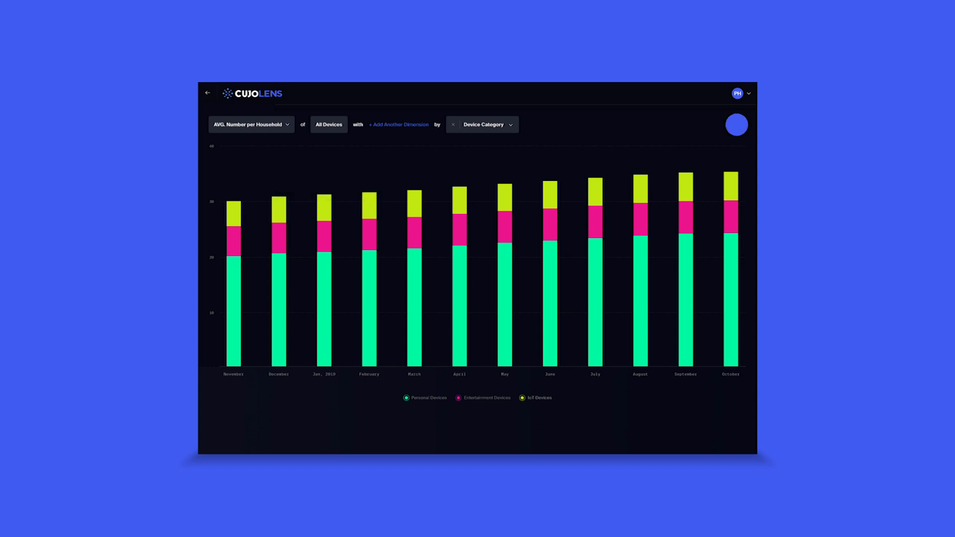
left_click(735, 125)
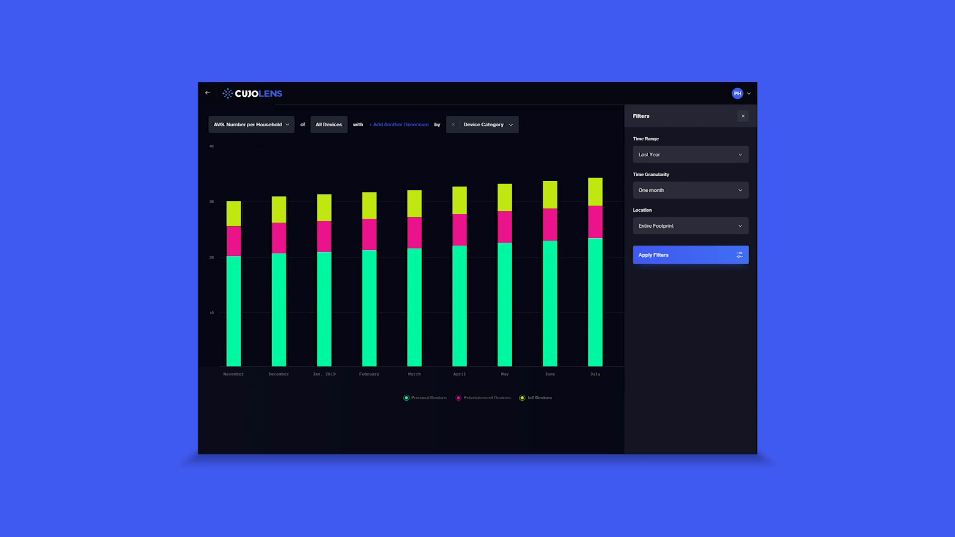
left_click(744, 116)
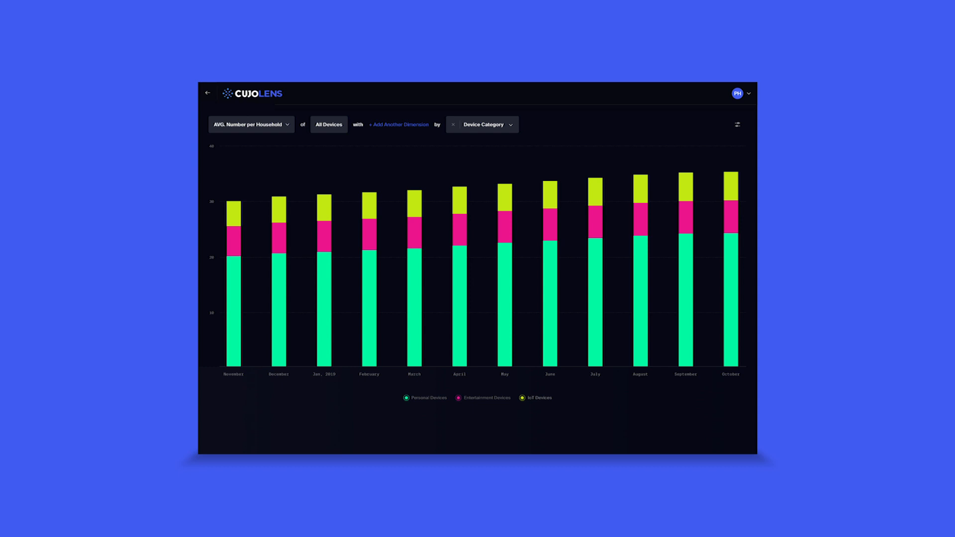
- Change the chart metric from AVG. Number per Household to Number of Households
left_click(250, 124)
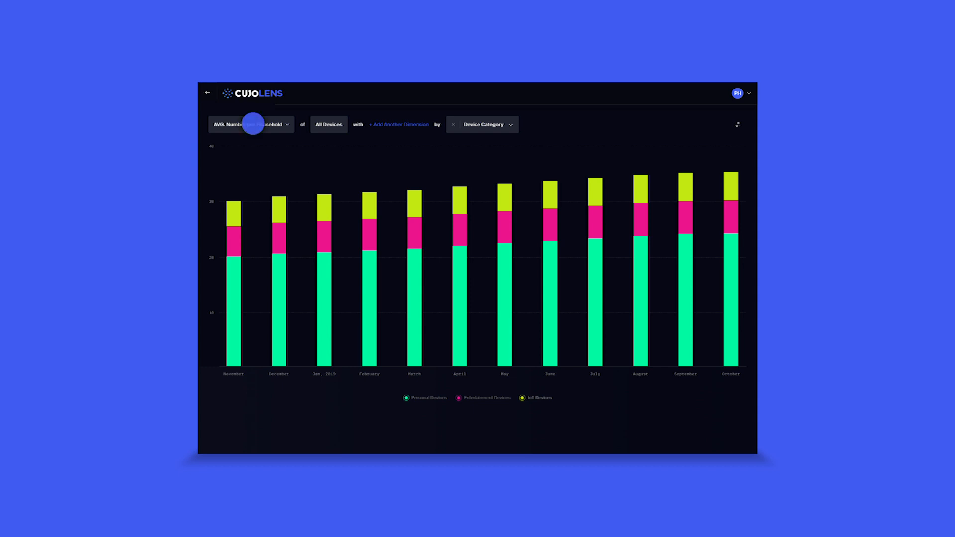
left_click(251, 124)
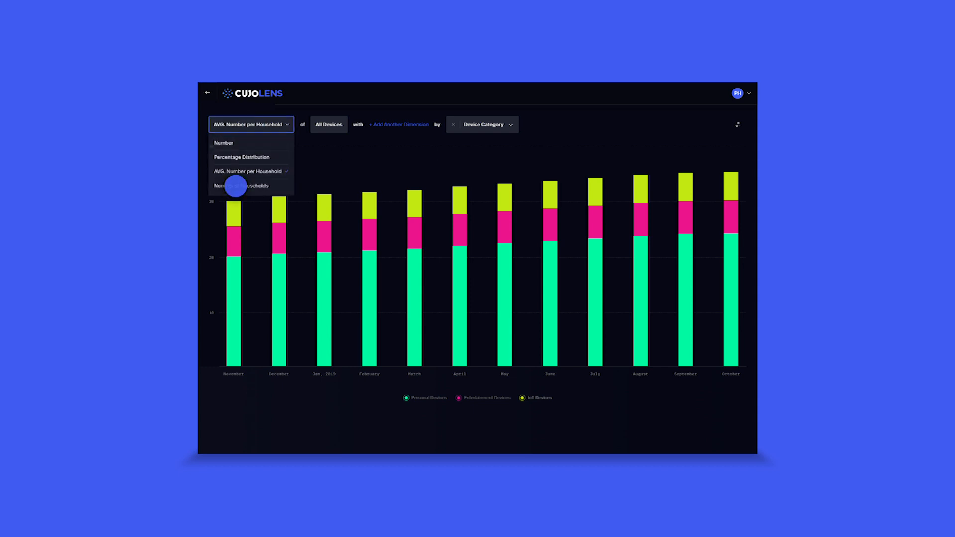
left_click(240, 185)
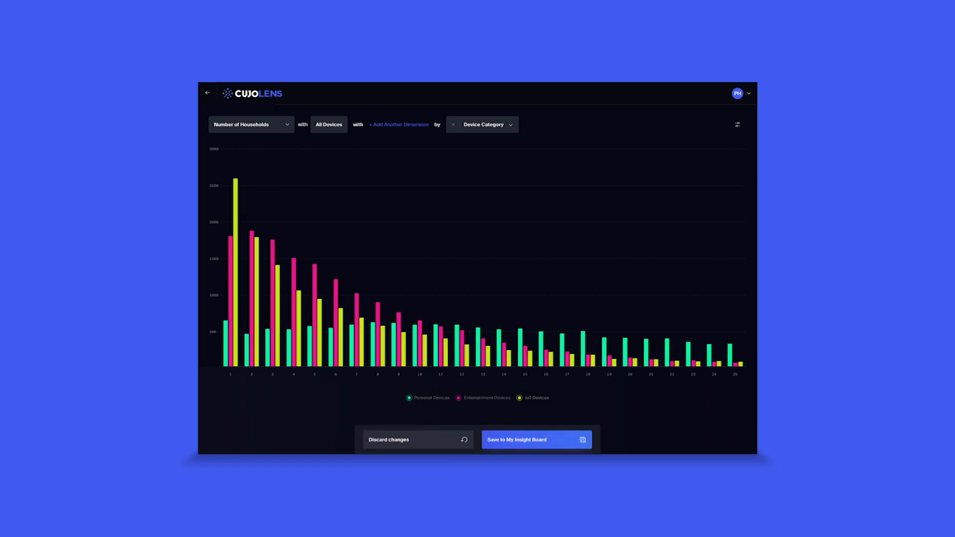
- Save the households-by-device-count card to My Insight Board and view it on Devices Insights
left_click(535, 440)
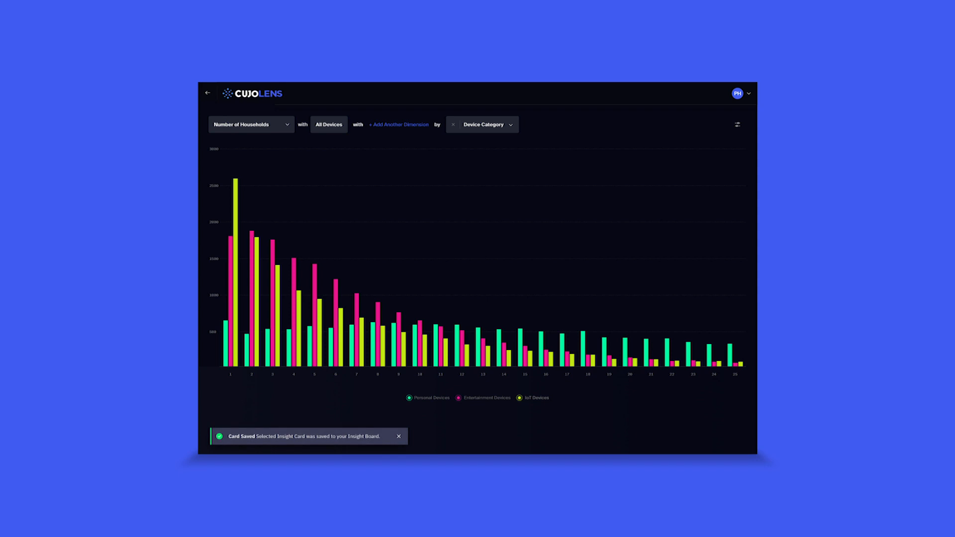
left_click(208, 93)
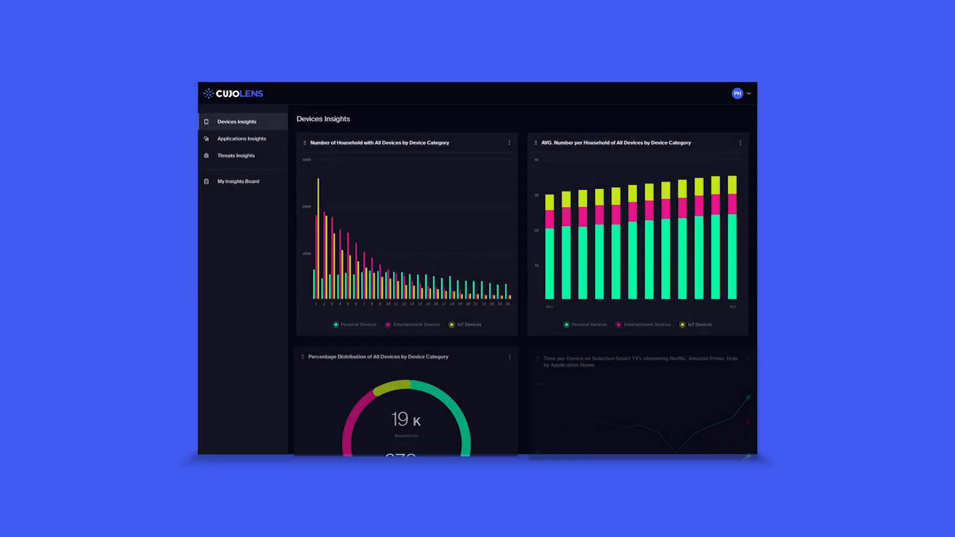